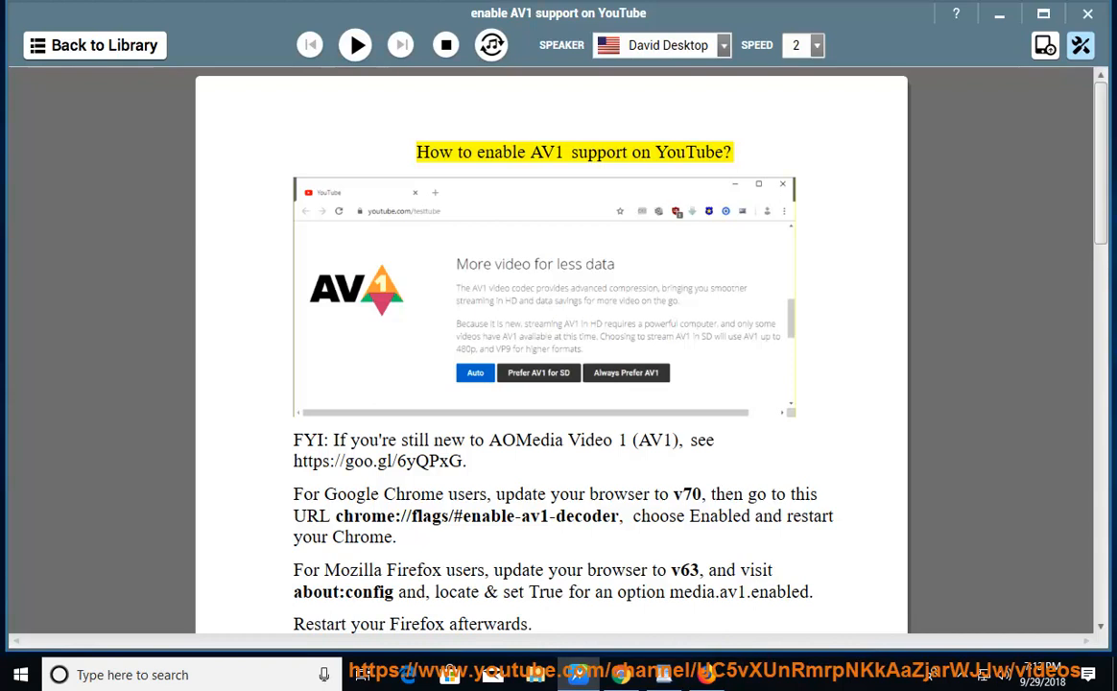
# Step: Play the AV1 guide aloud until reading rests at the Google Chrome instructions paragraph
pyautogui.click(355, 44)
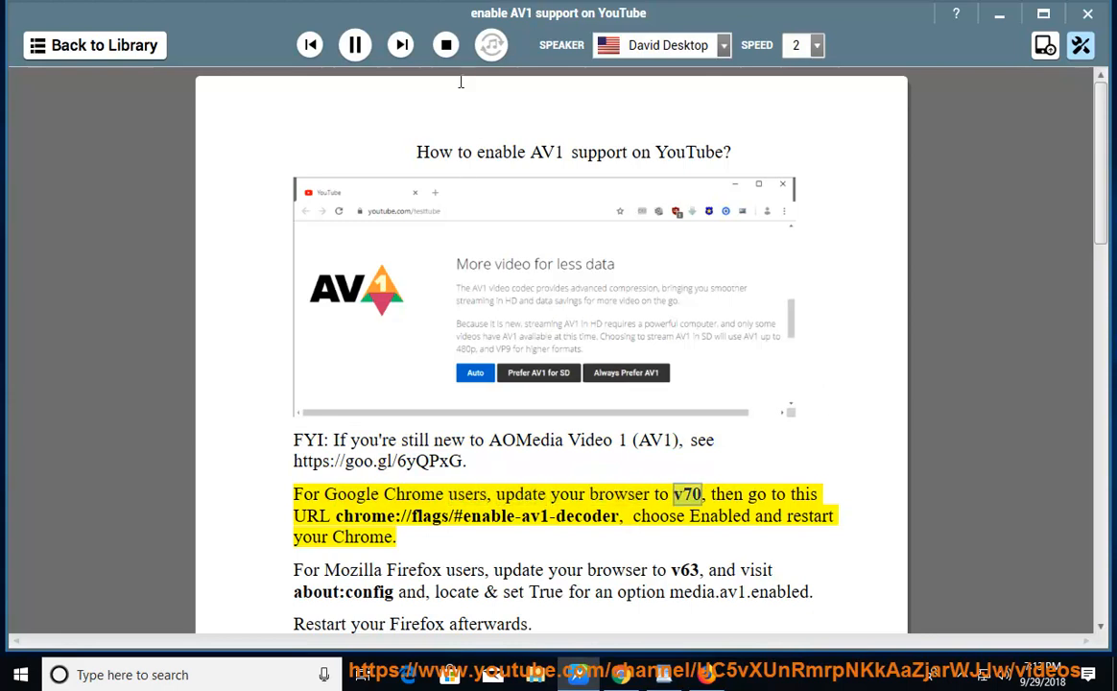
pyautogui.click(354, 44)
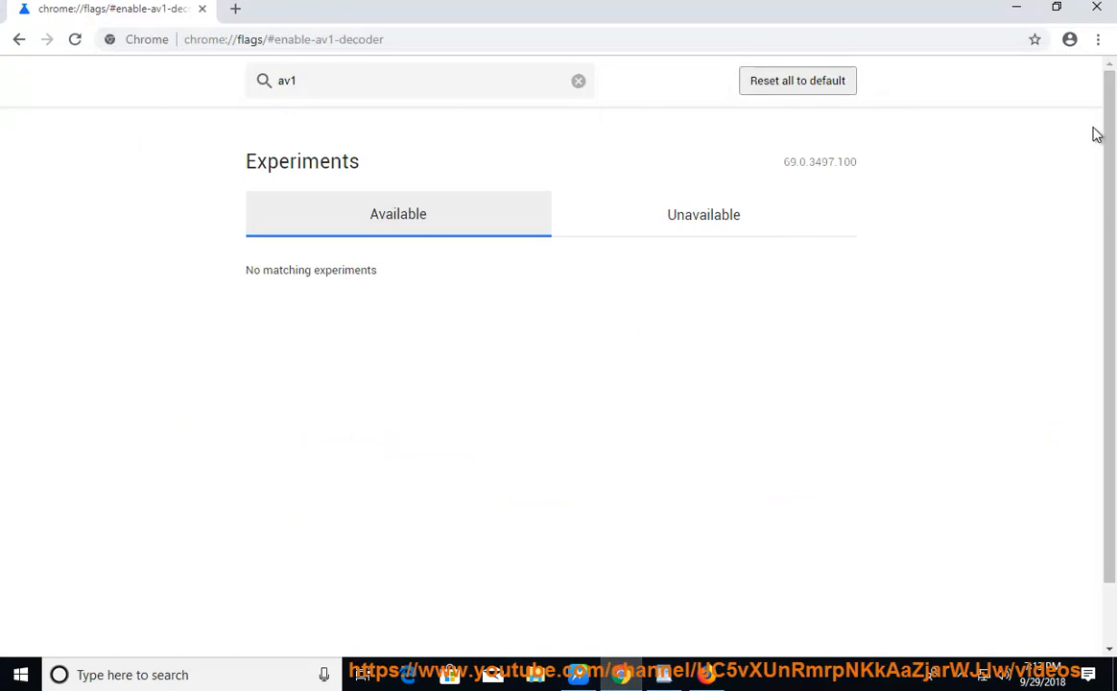
pyautogui.click(1097, 39)
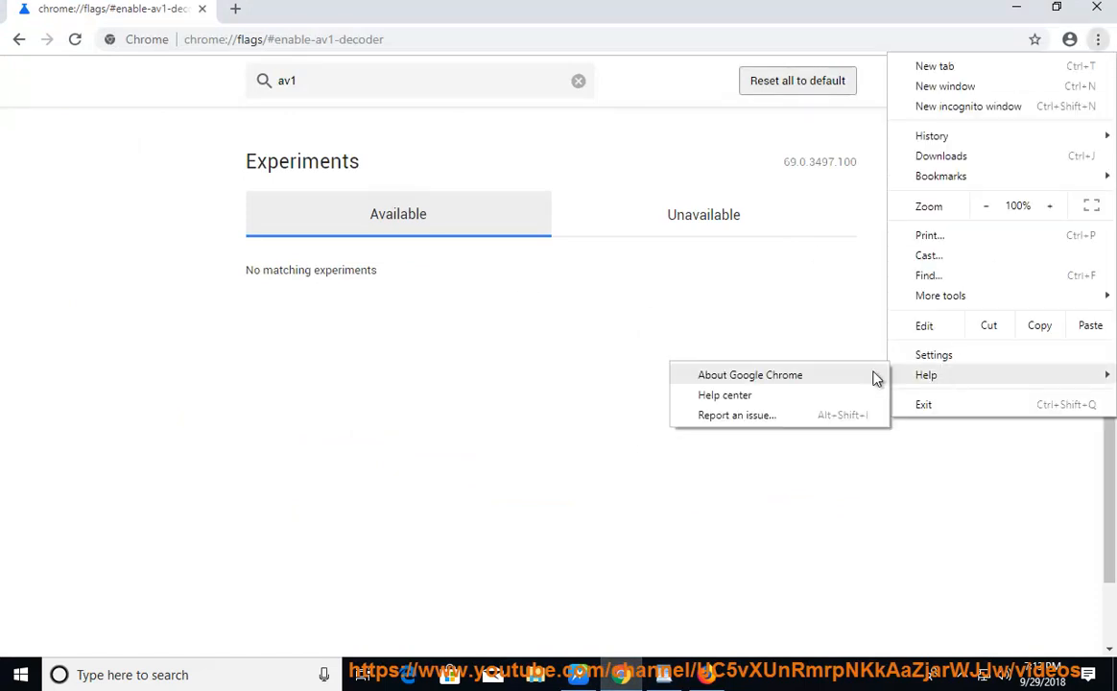
pyautogui.click(750, 374)
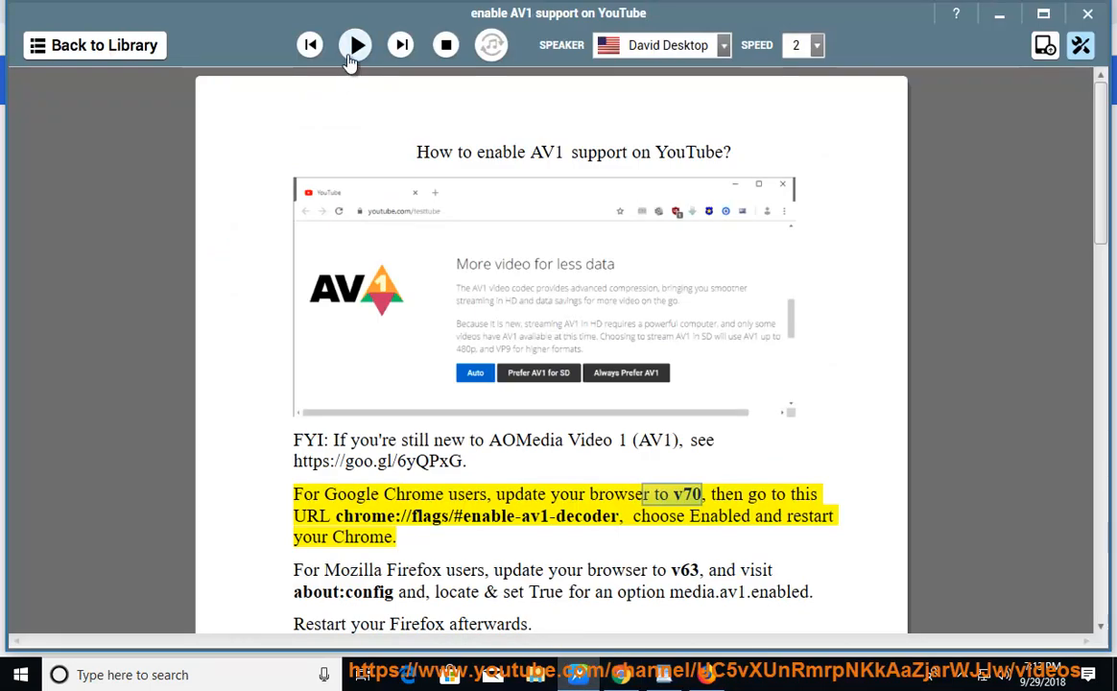
# Step: Resume narration of the Chrome paragraph while the AV1 decoder flags page is open
pyautogui.click(355, 44)
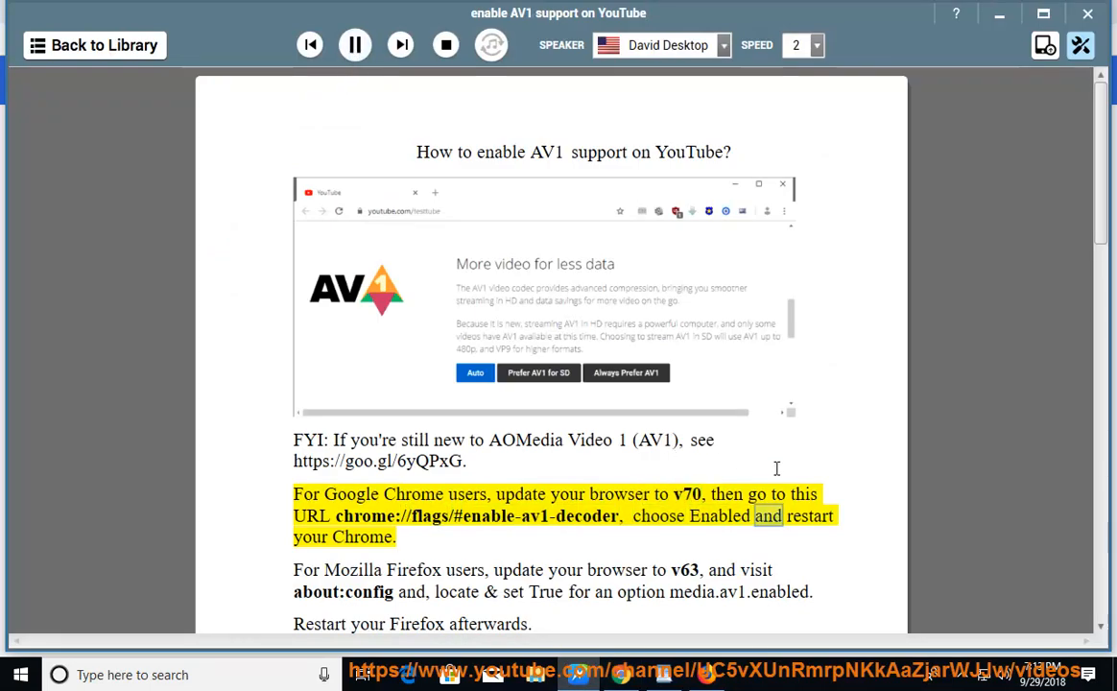
pyautogui.click(354, 45)
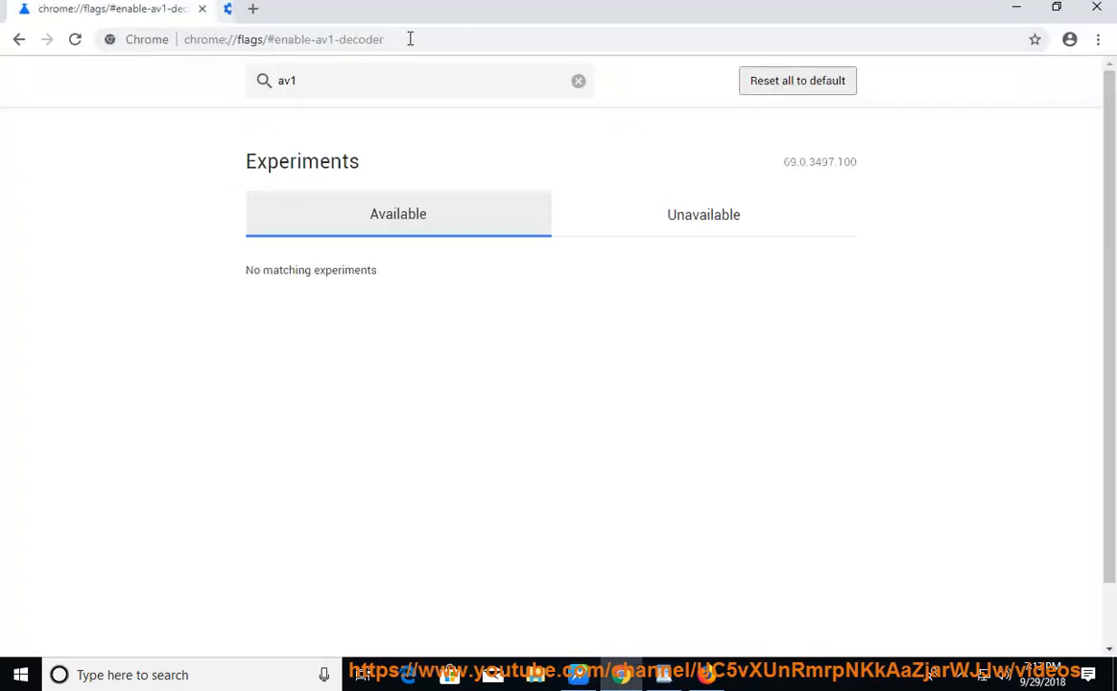
# Step: Edit the Chrome flags address and search the flags for av1
pyautogui.click(288, 39)
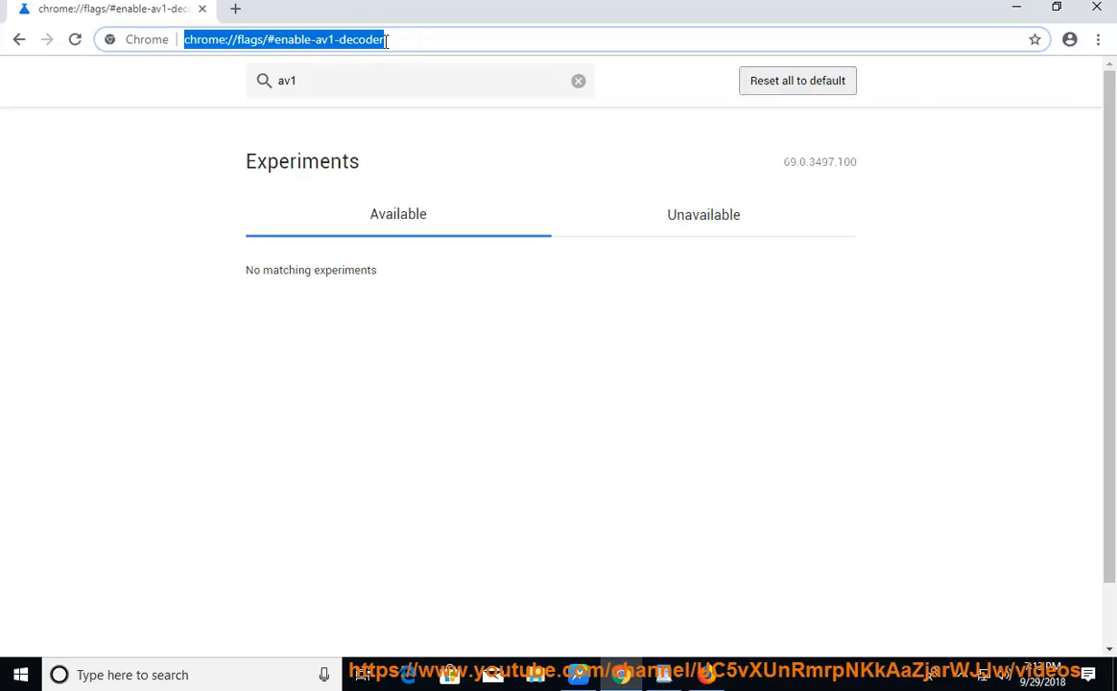
pyautogui.moveTo(484, 67)
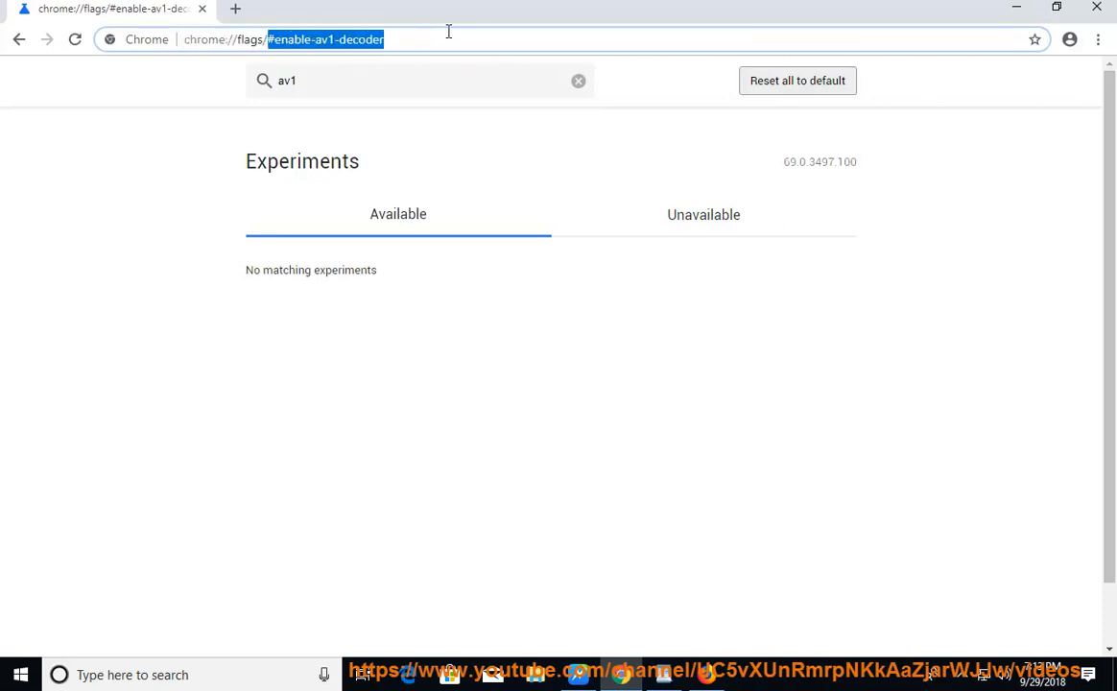
pyautogui.click(578, 81)
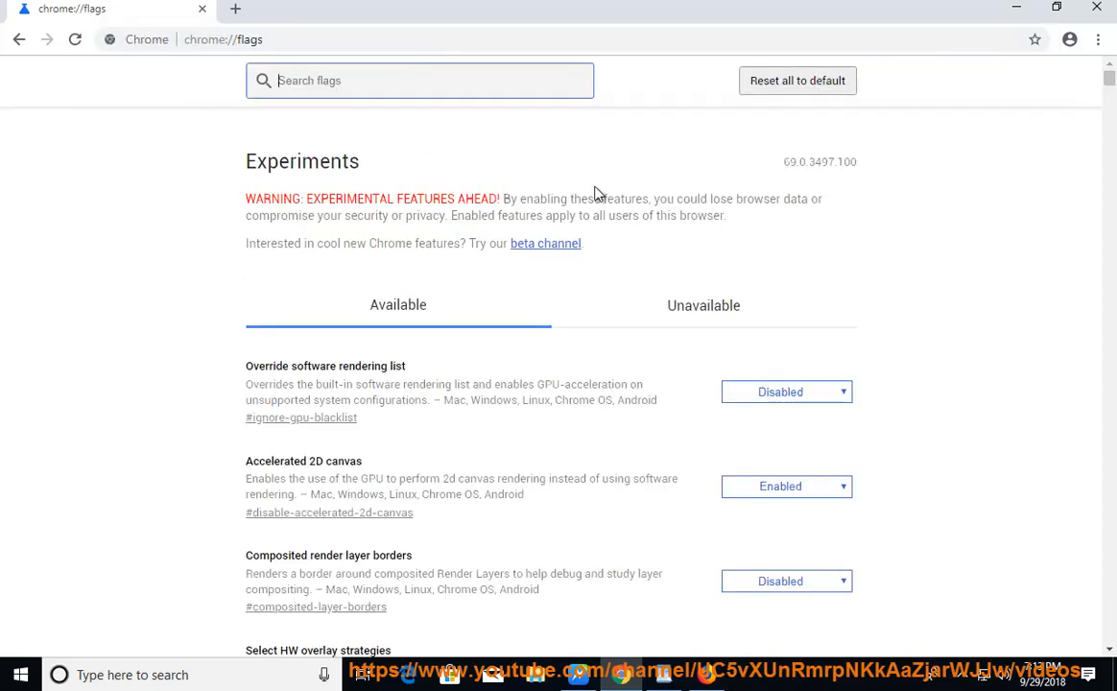
pyautogui.moveTo(429, 11)
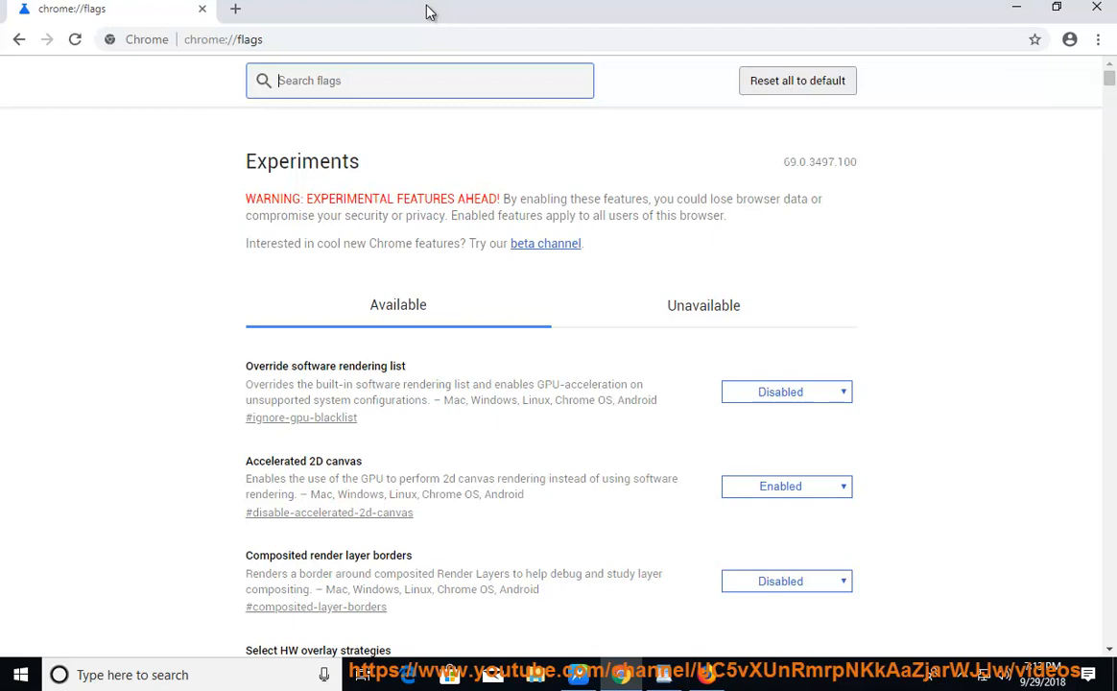
pyautogui.write('av')
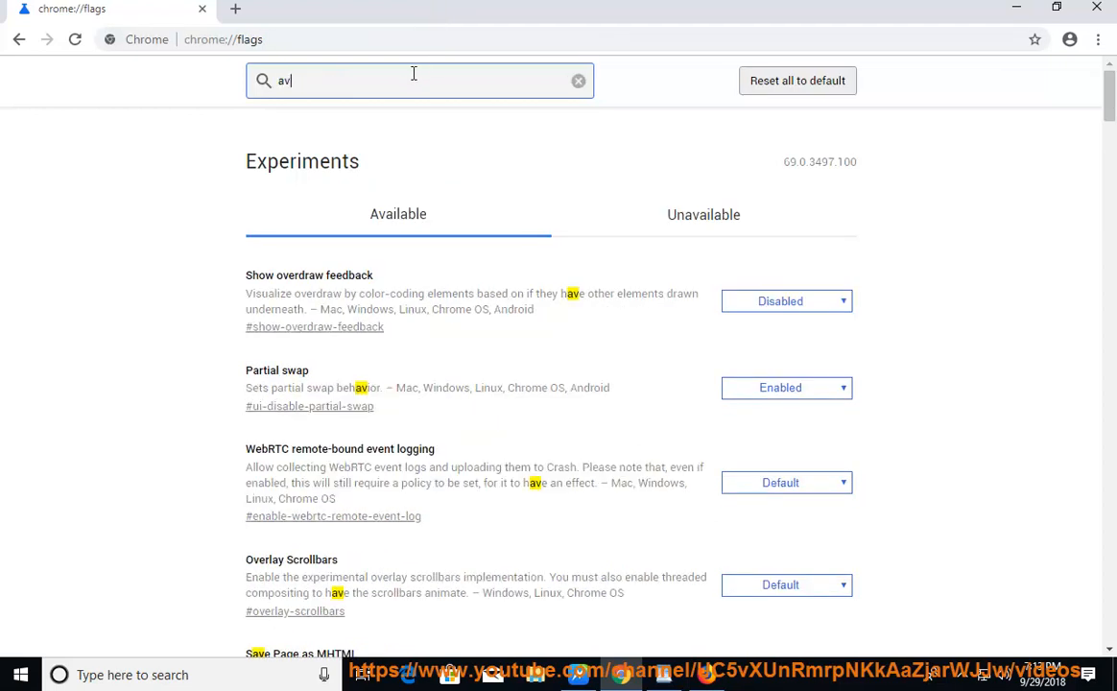
pyautogui.write('1')
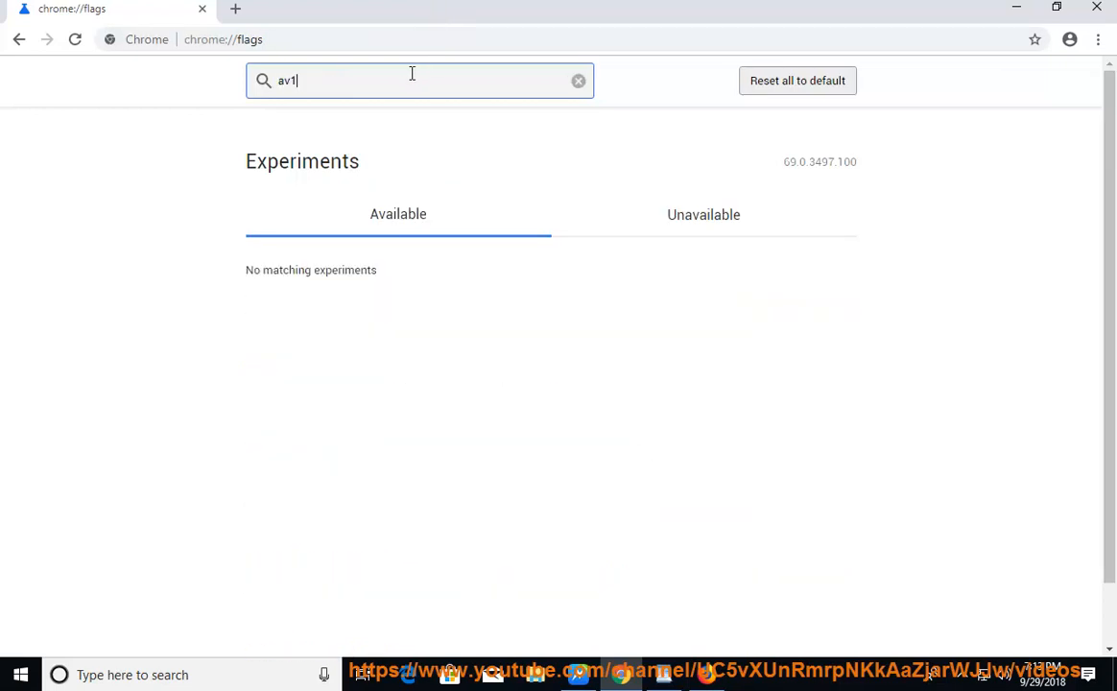
# Step: Check the Unavailable and Available tabs, confirming no av1 experiments match
pyautogui.click(703, 214)
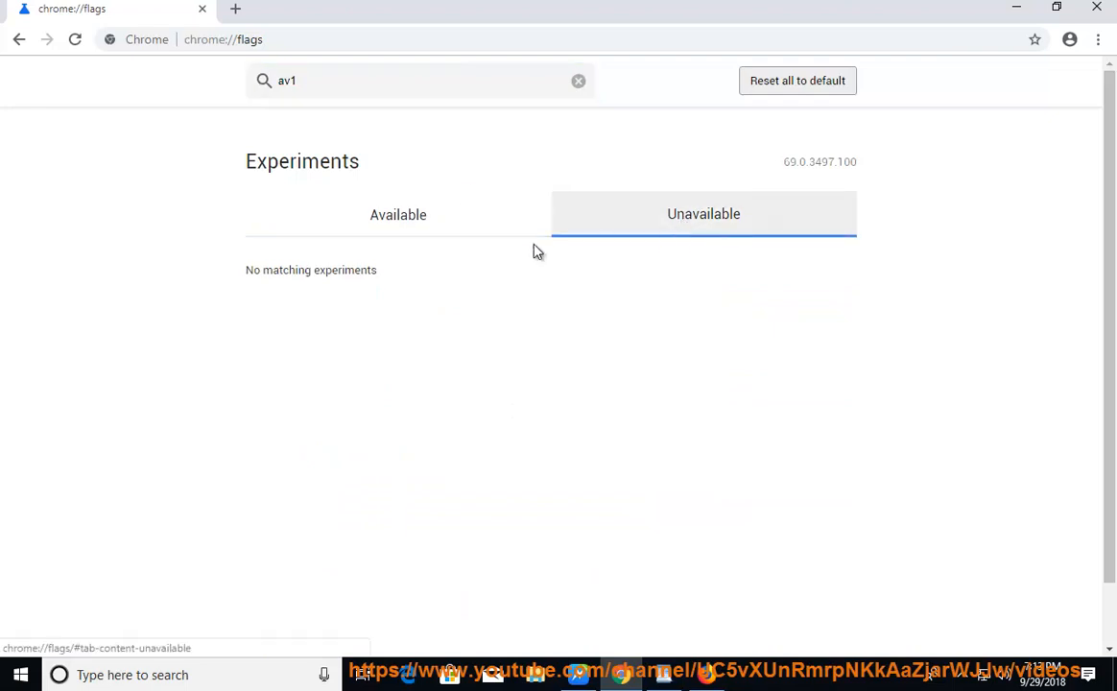
pyautogui.click(397, 213)
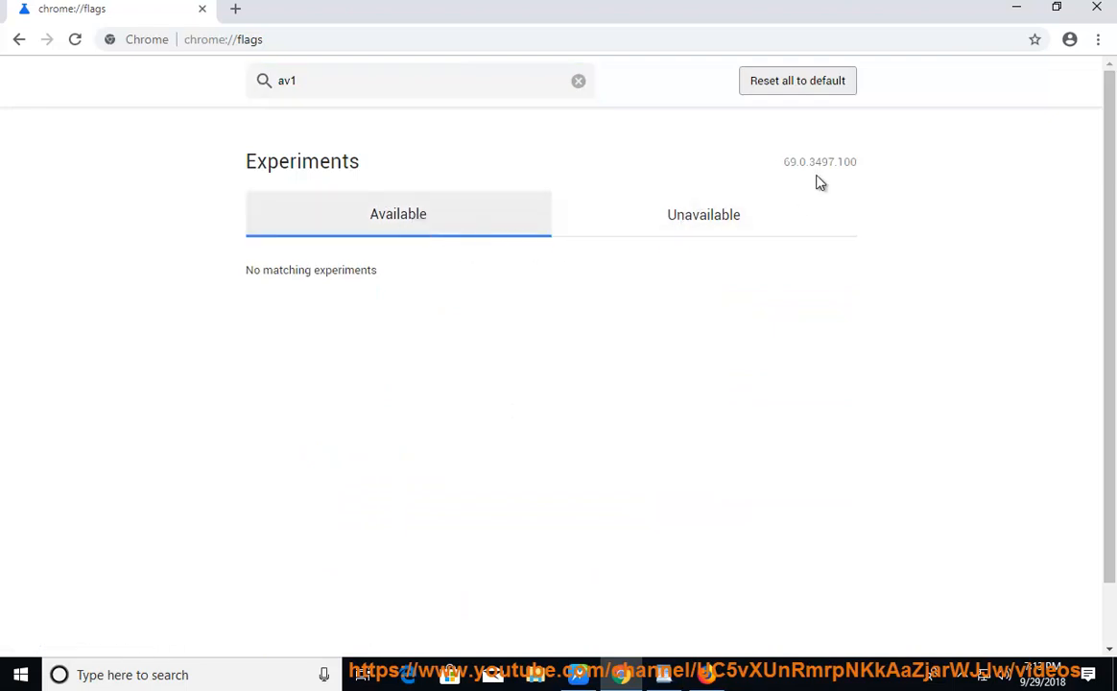
pyautogui.doubleClick(820, 161)
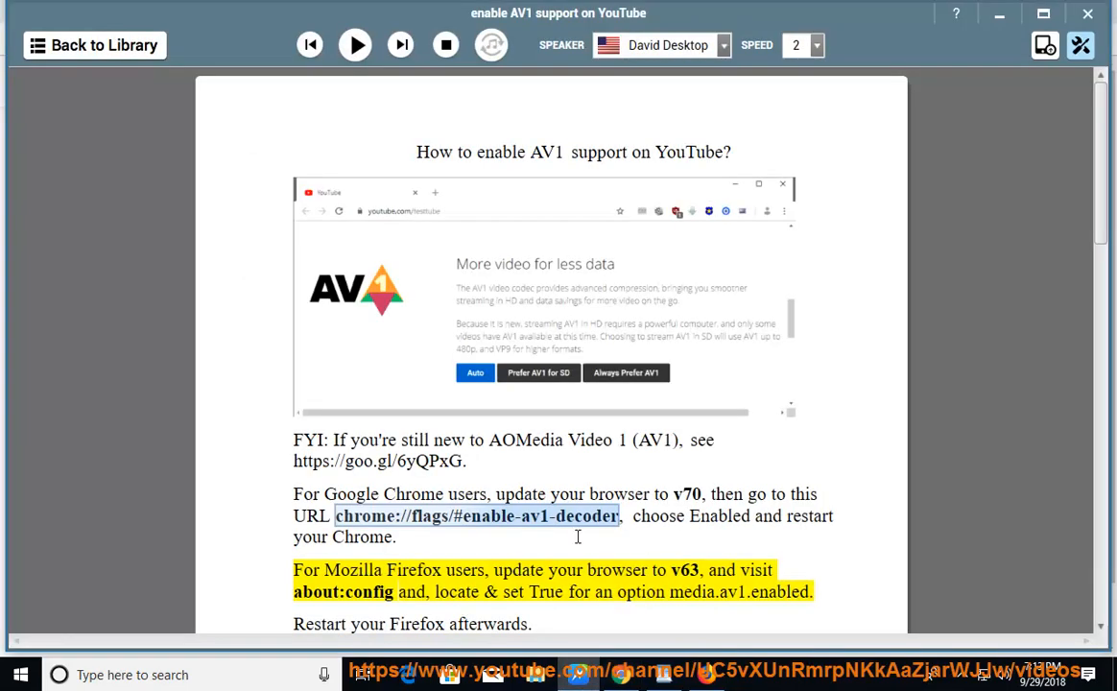
pyautogui.click(355, 44)
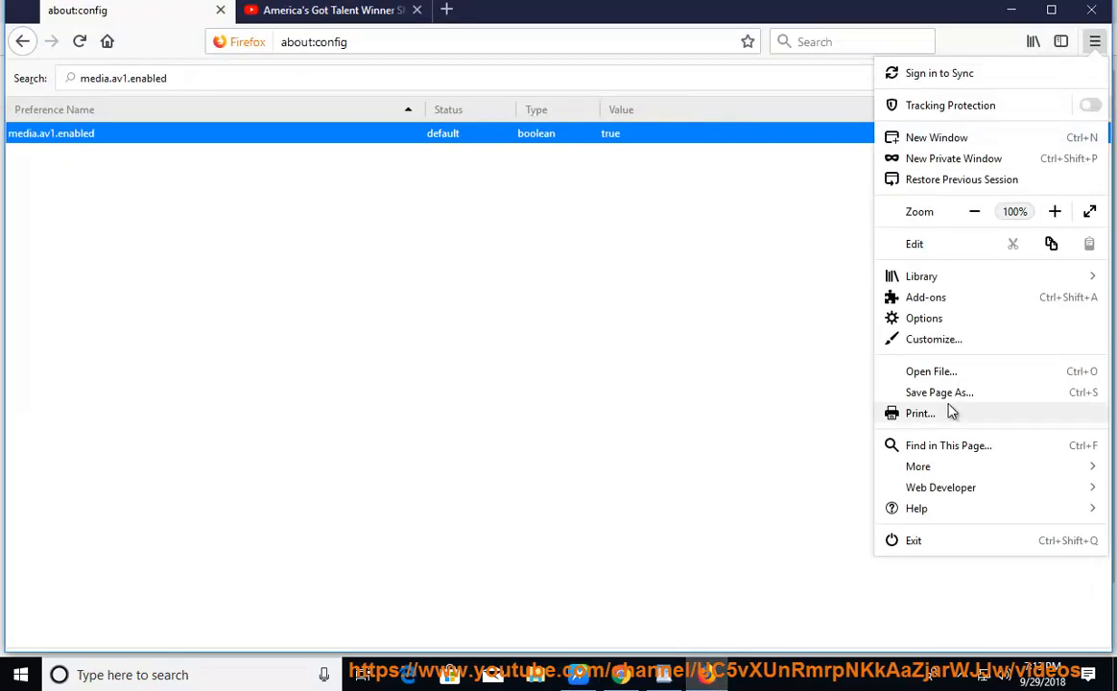
# Step: View Firefox's About window showing version 62.0.2 is up to date, then close it
pyautogui.click(916, 508)
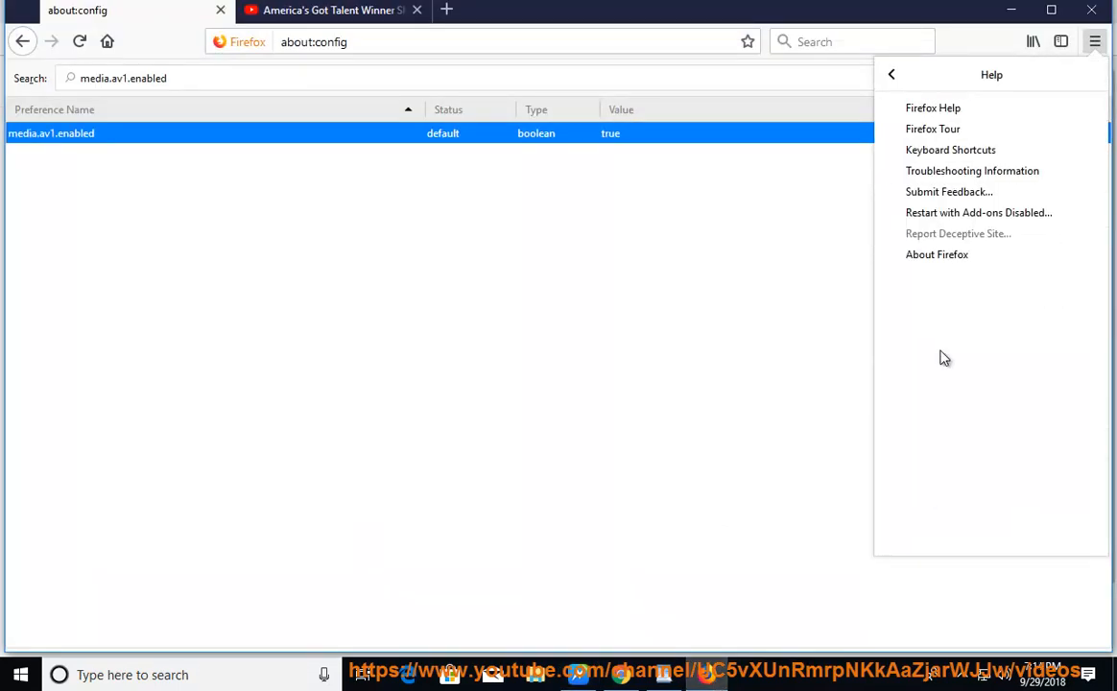
pyautogui.click(936, 254)
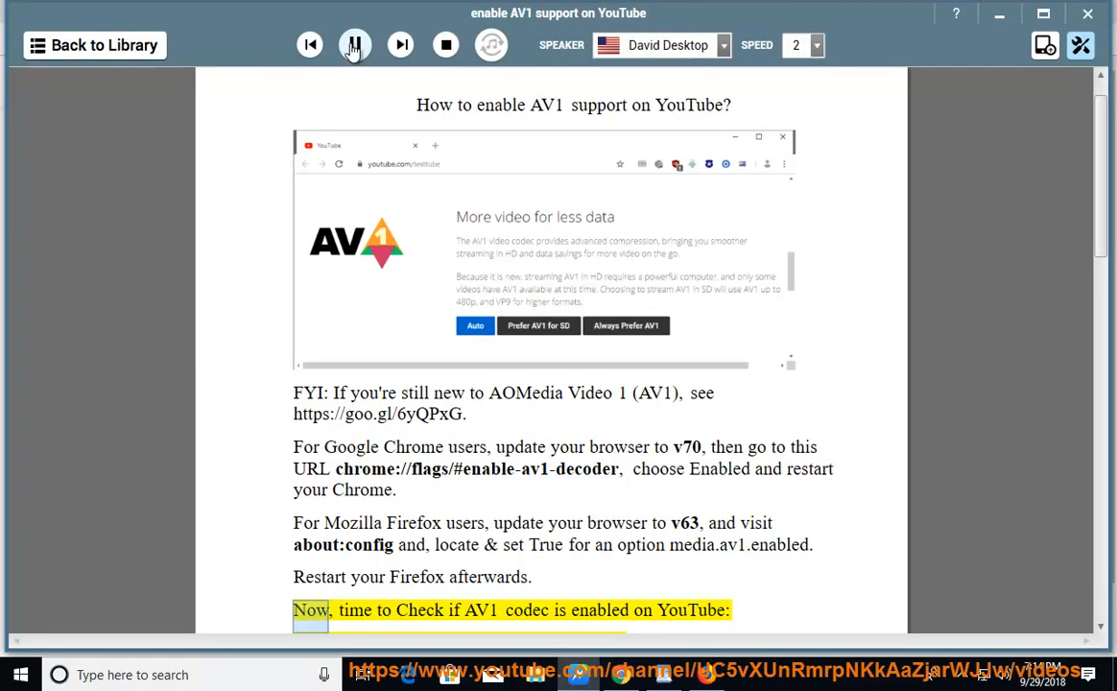
pyautogui.click(354, 44)
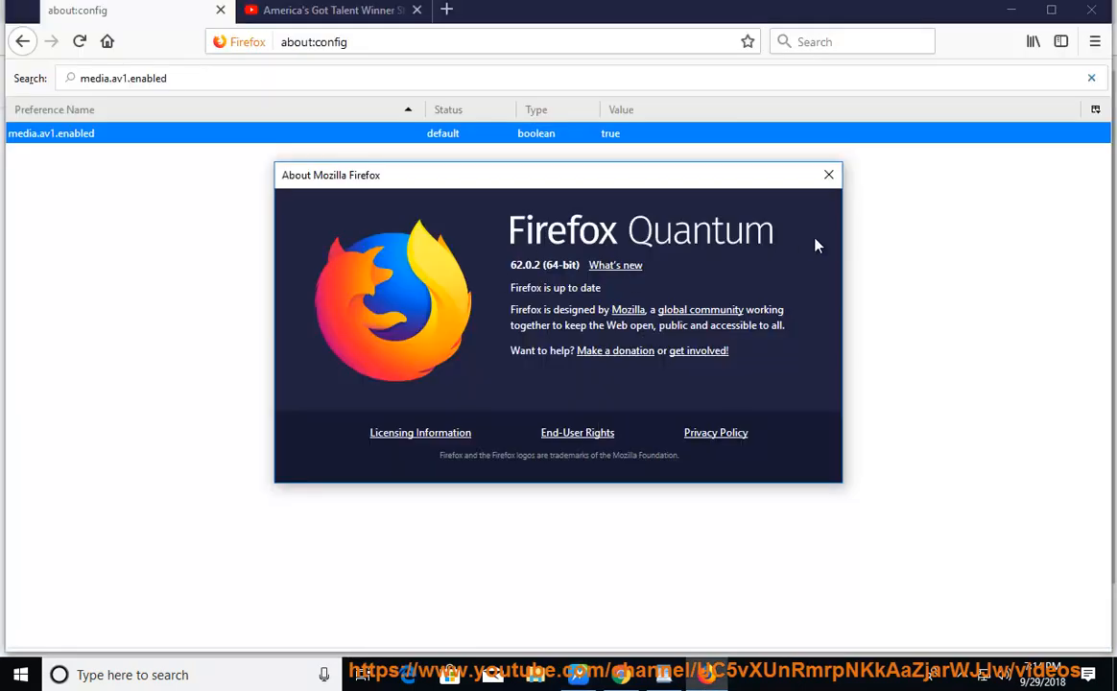
pyautogui.click(827, 175)
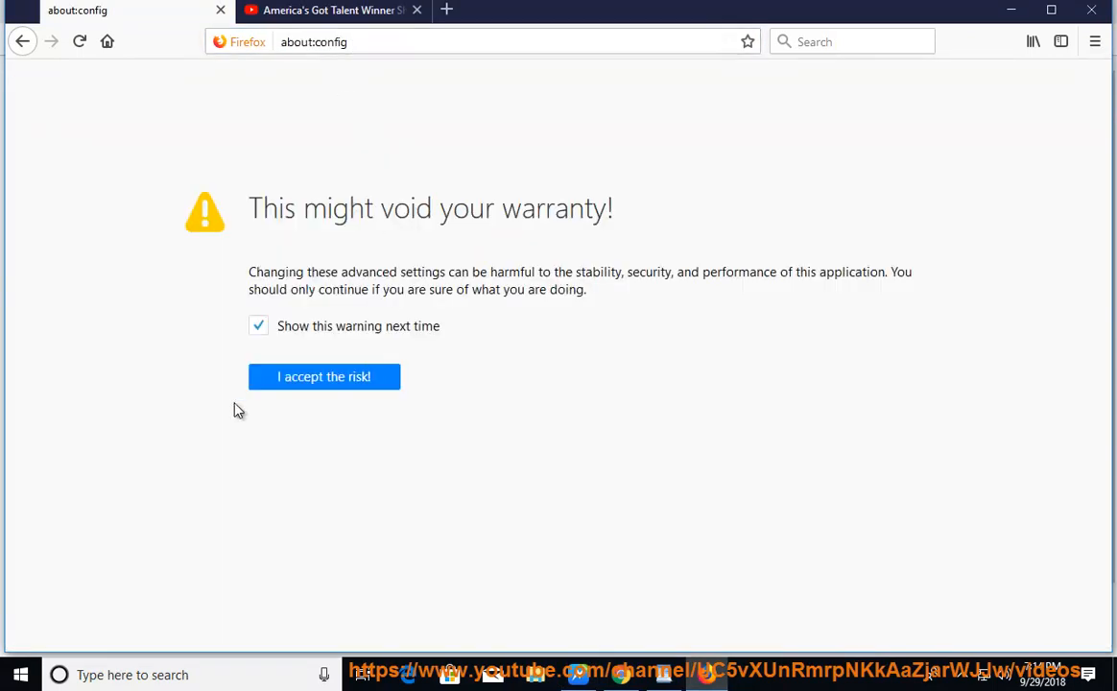
# Step: Accept the about:config risk warning and search av1, showing media.av1.enabled true
pyautogui.click(323, 376)
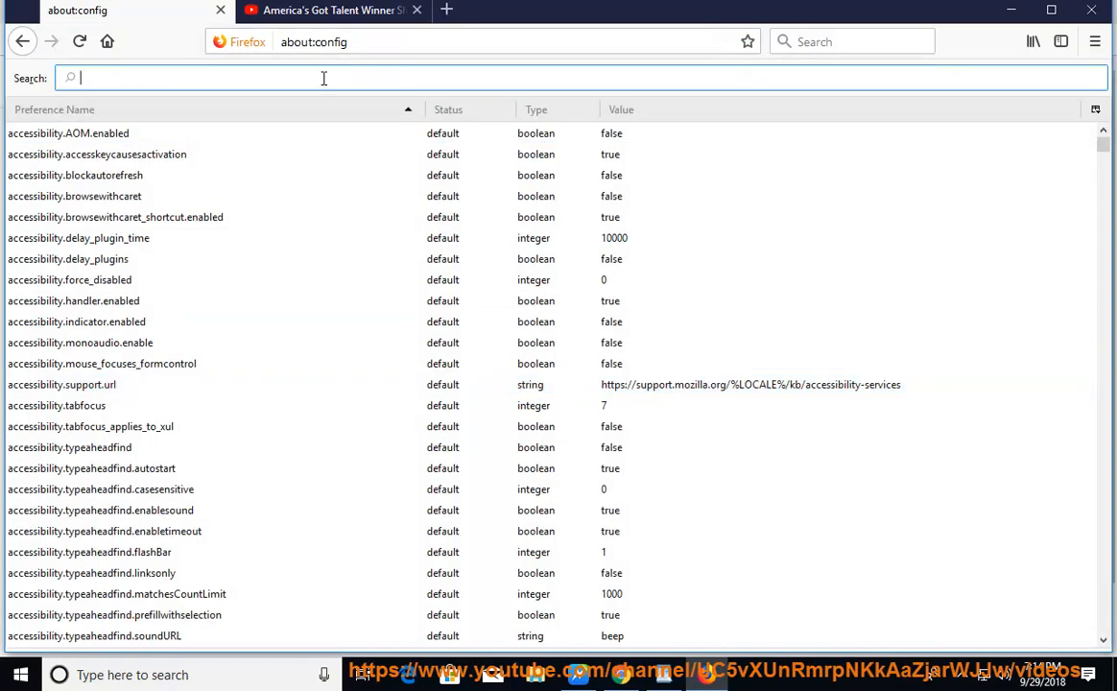
pyautogui.write('av')
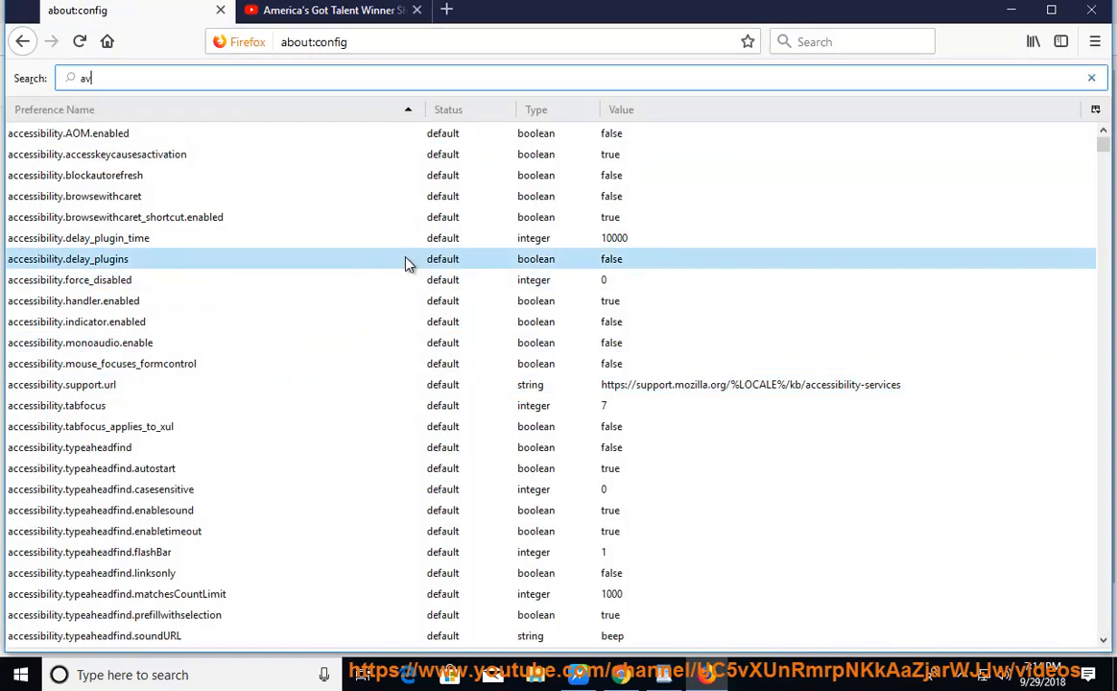
pyautogui.write('1')
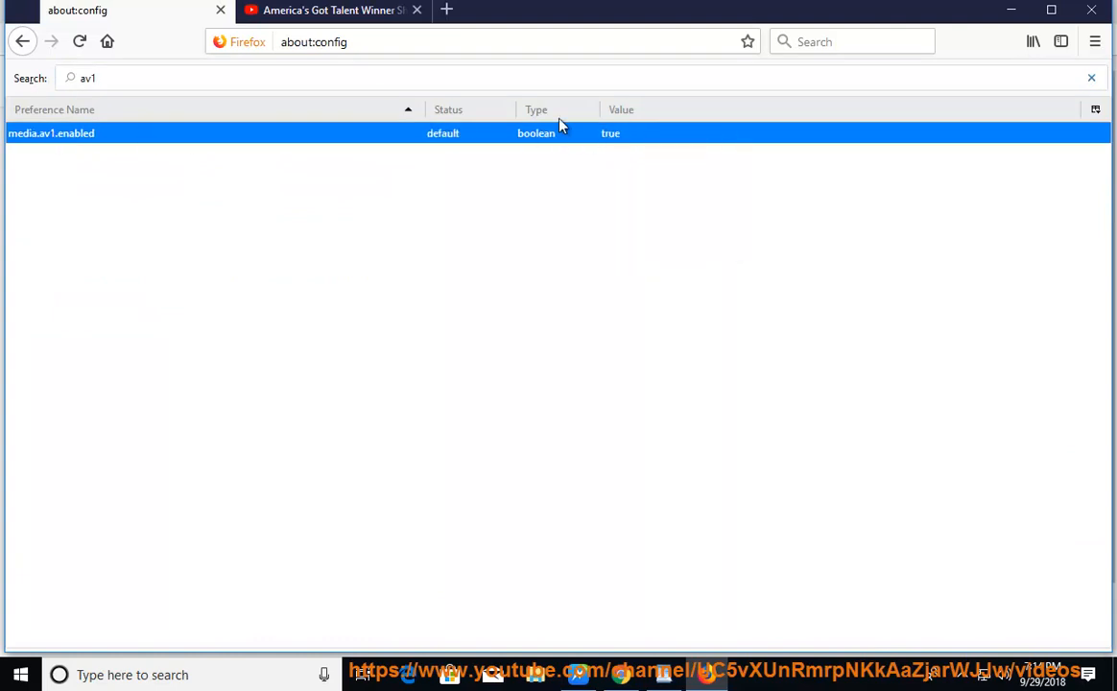
pyautogui.moveTo(628, 145)
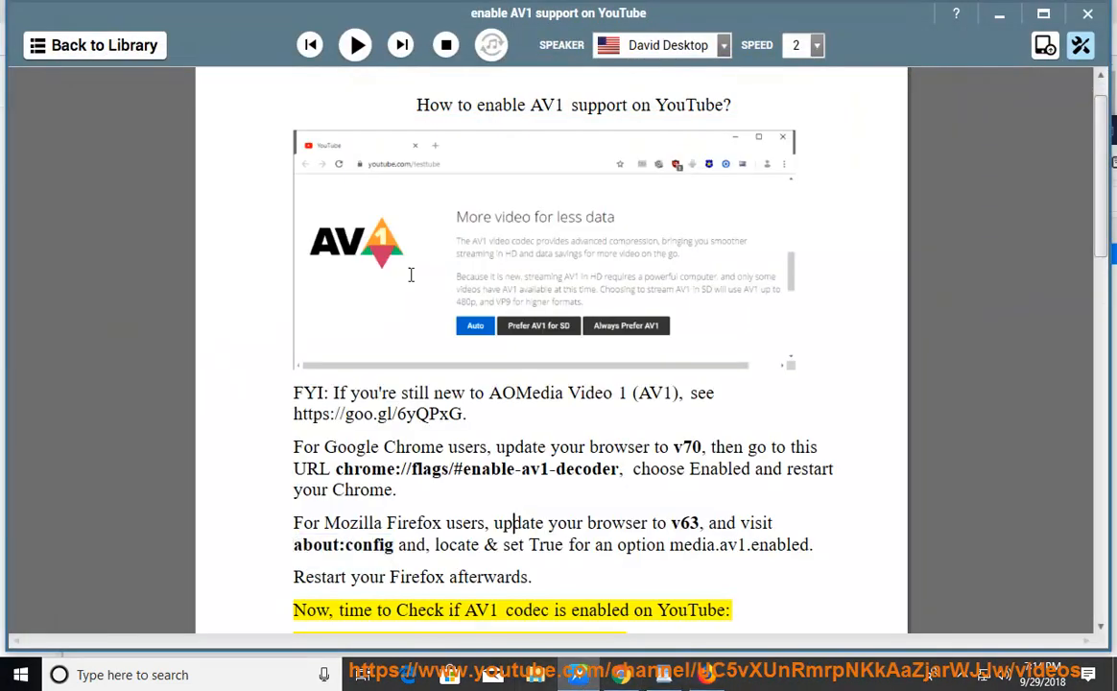
# Step: Resume narration through the YouTube check steps, reaching the Stats for nerds screenshot
pyautogui.click(355, 44)
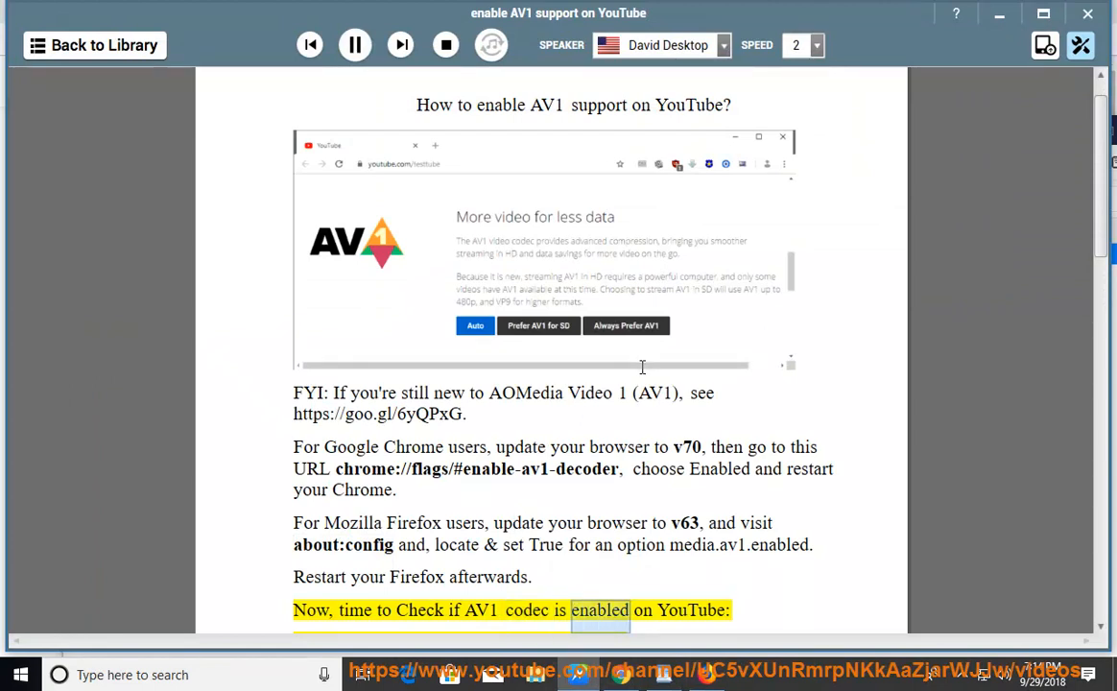
pyautogui.scroll(-3)
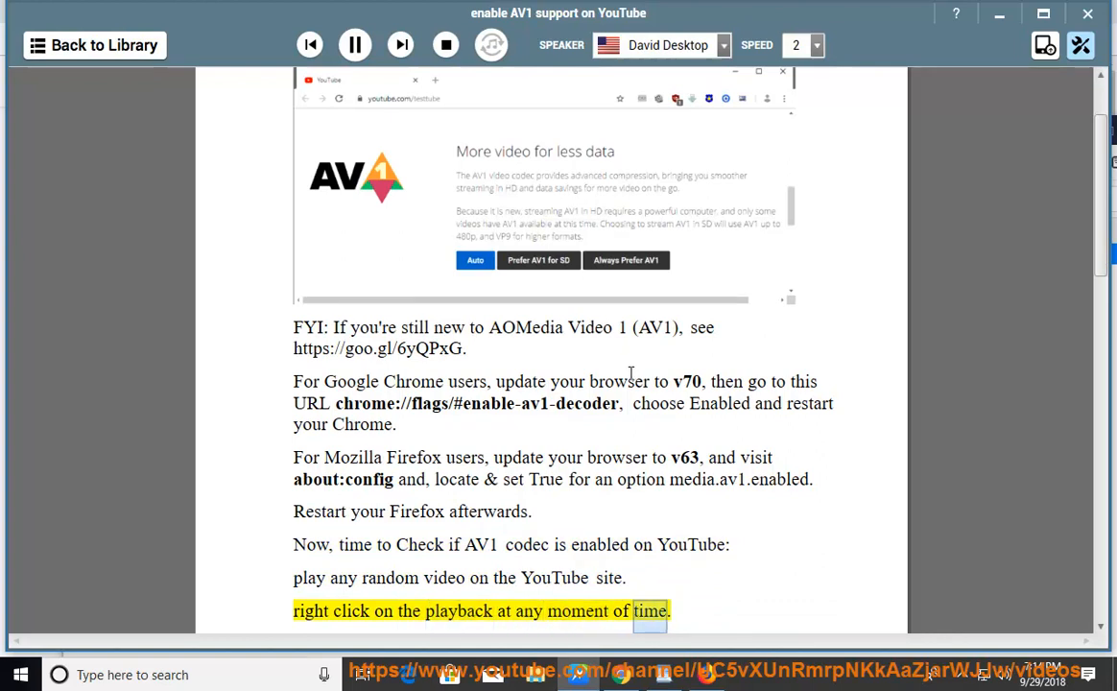
pyautogui.scroll(-3)
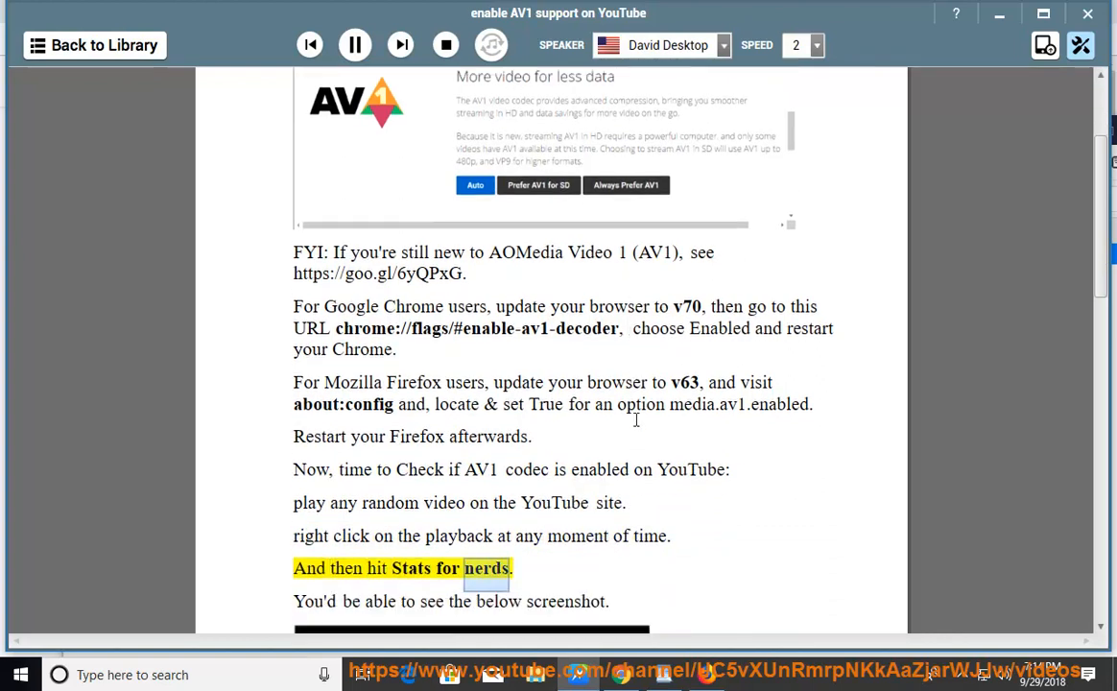
pyautogui.scroll(-3)
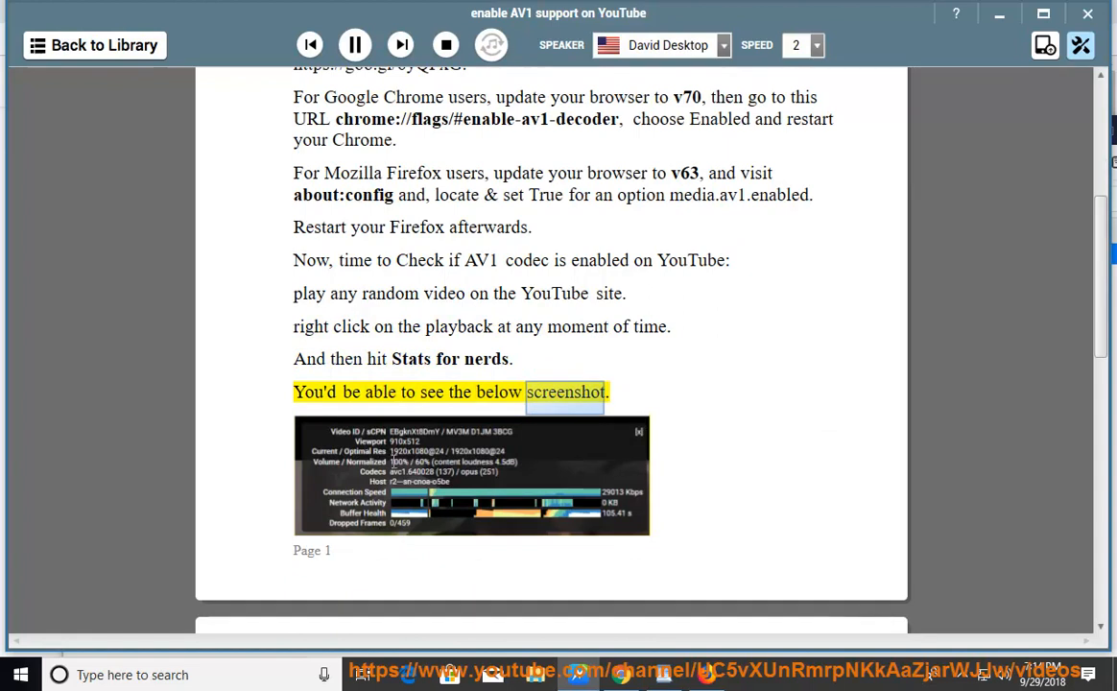